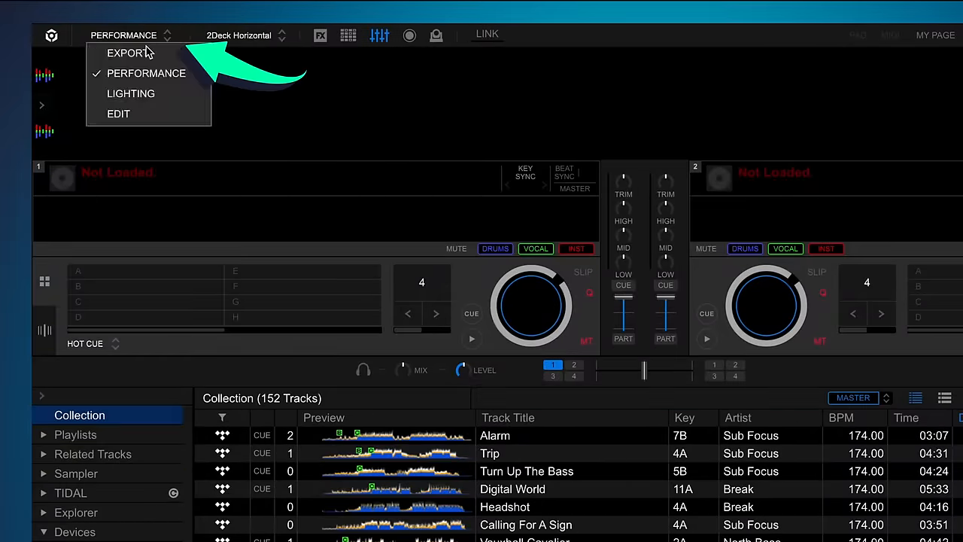
Choose EXPORT from the top-left mode dropdown to leave Performance mode
left_click(129, 52)
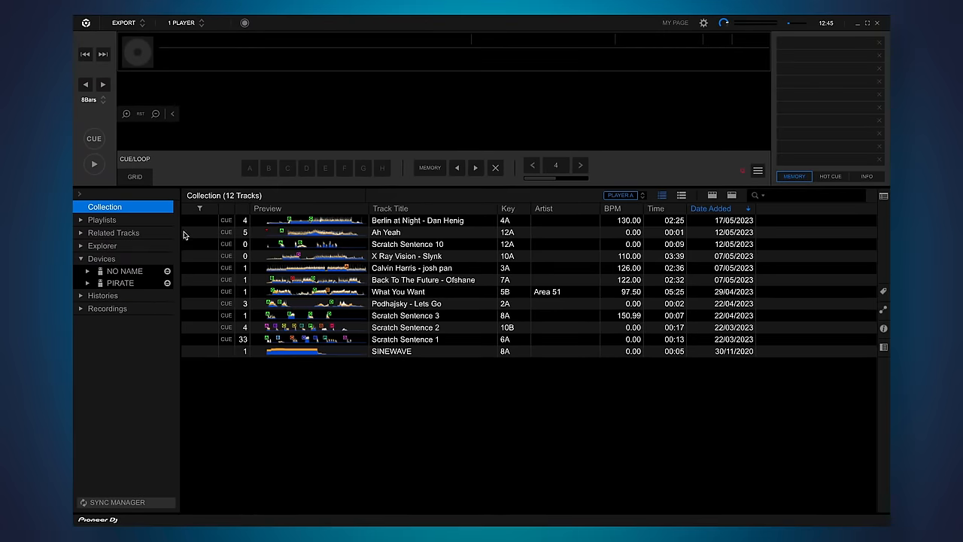